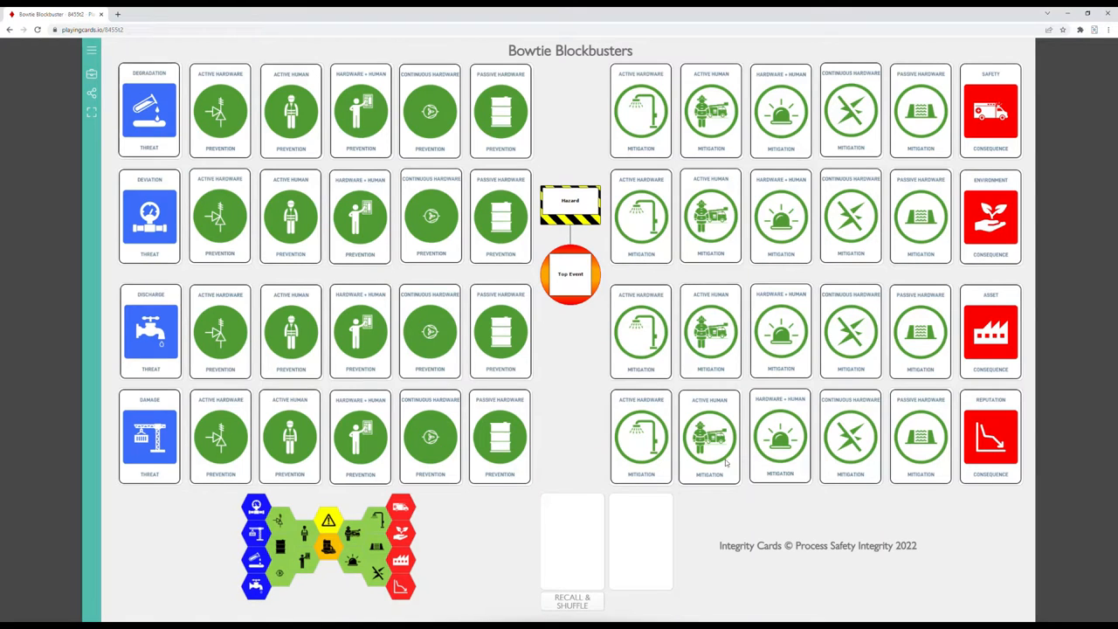
pyautogui.moveTo(1106, 119)
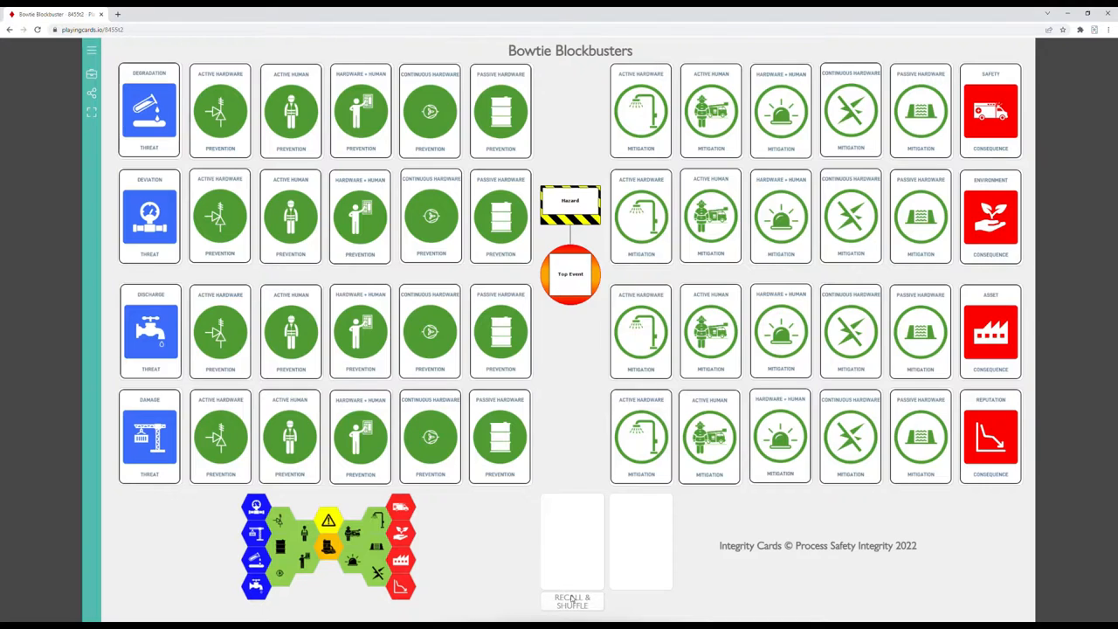
# Recall and shuffle all cards into the deck, then place a continuous hardware mitigation in the top chain.
pyautogui.click(571, 601)
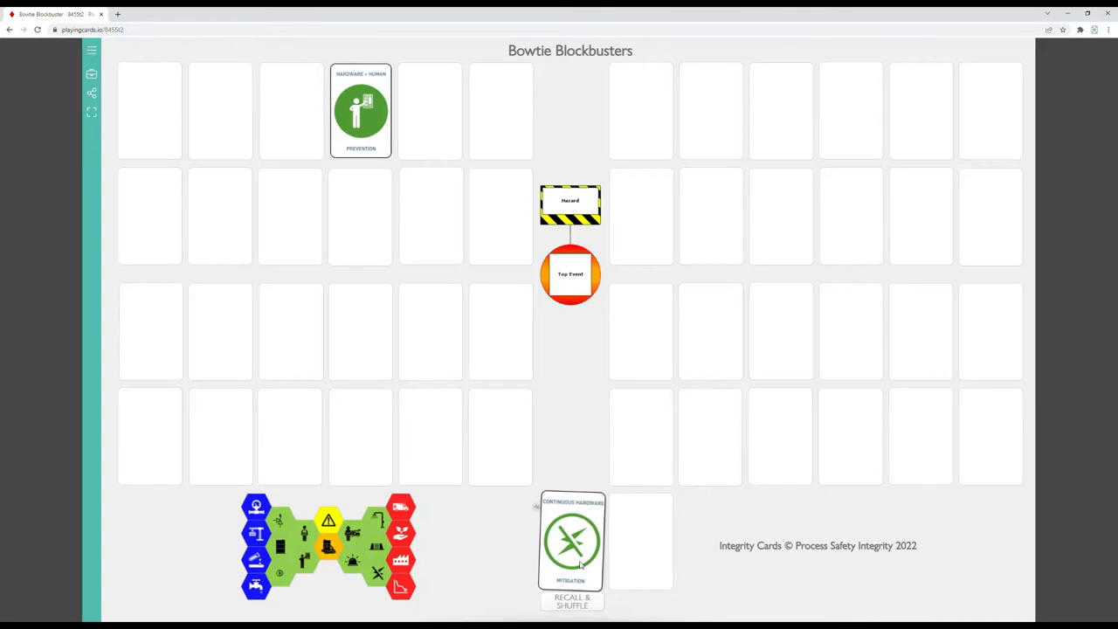
pyautogui.moveTo(572, 541); pyautogui.dragTo(709, 119)
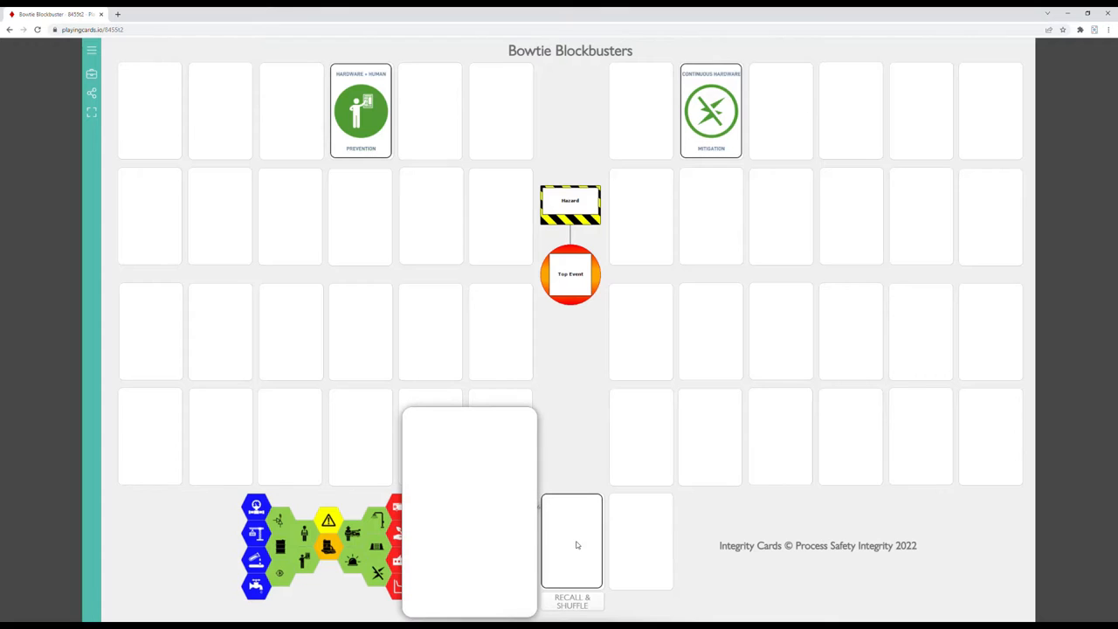
pyautogui.click(573, 545)
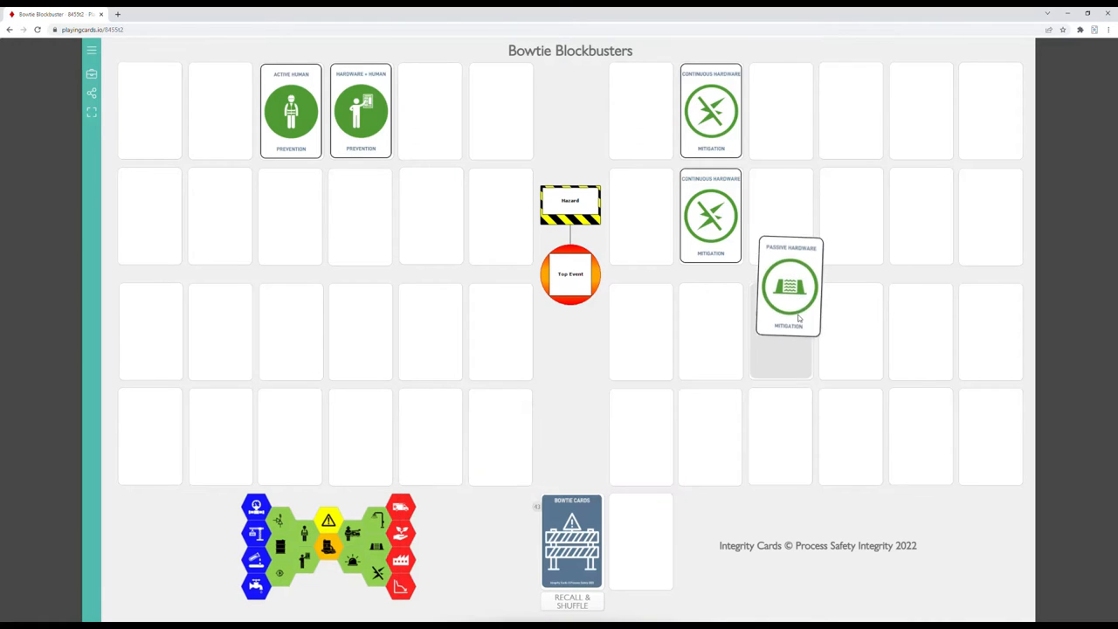
# Place passive hardware, hardware-plus-human and active human mitigation barriers in the top chain.
pyautogui.moveTo(789, 286); pyautogui.dragTo(918, 110)
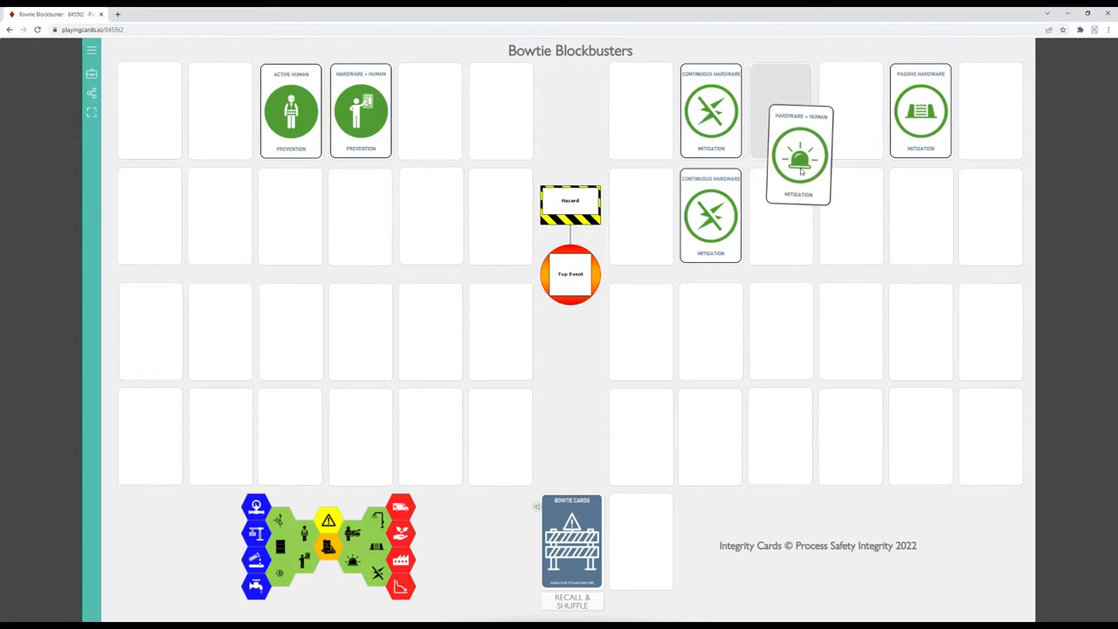
pyautogui.moveTo(797, 154); pyautogui.dragTo(779, 110)
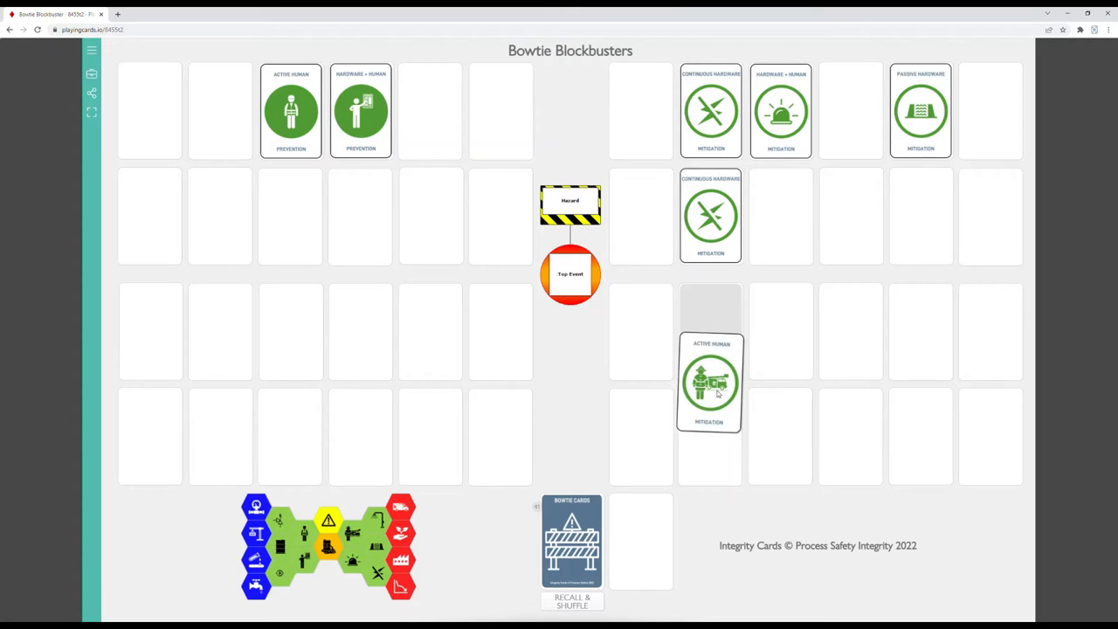
pyautogui.moveTo(709, 384); pyautogui.dragTo(848, 112)
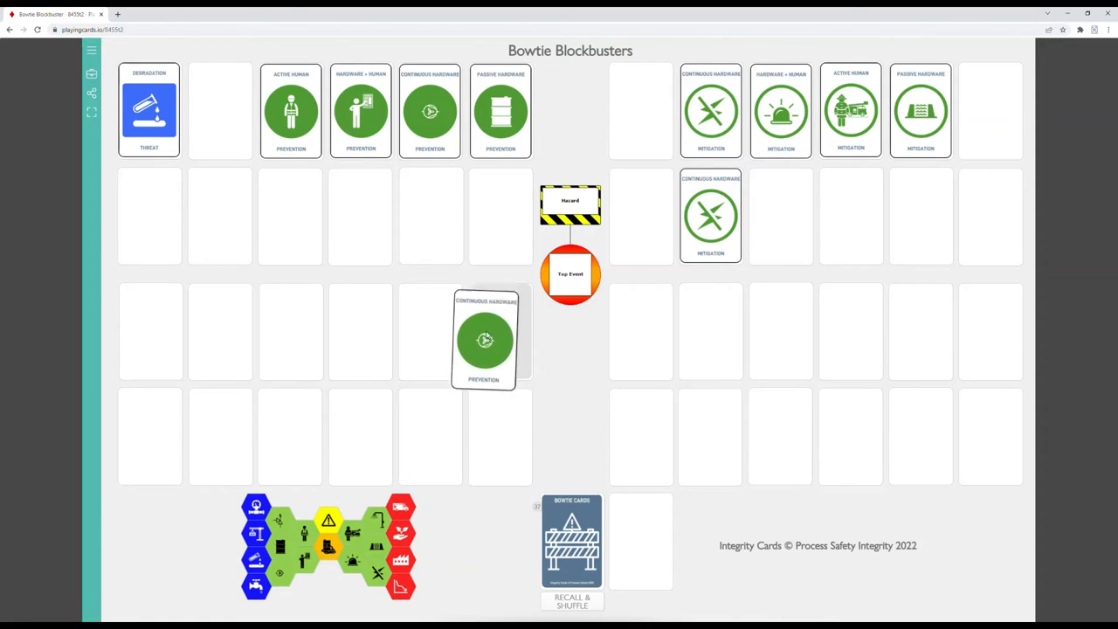
# Place continuous hardware prevention and passive hardware mitigation barriers in the second chain.
pyautogui.moveTo(486, 339); pyautogui.dragTo(430, 217)
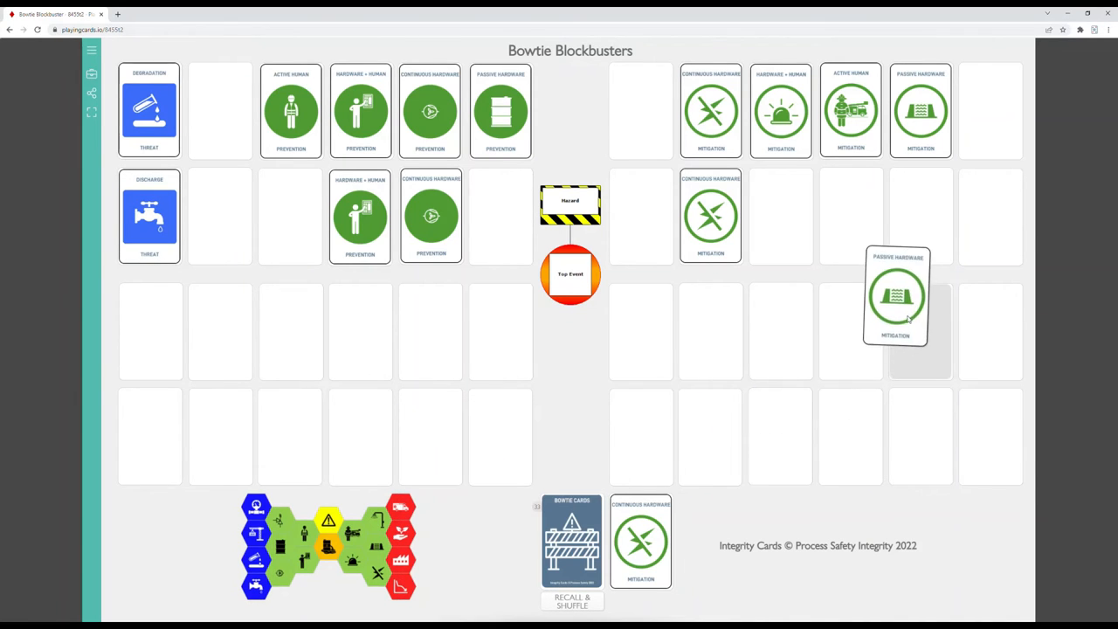
pyautogui.moveTo(898, 295); pyautogui.dragTo(921, 216)
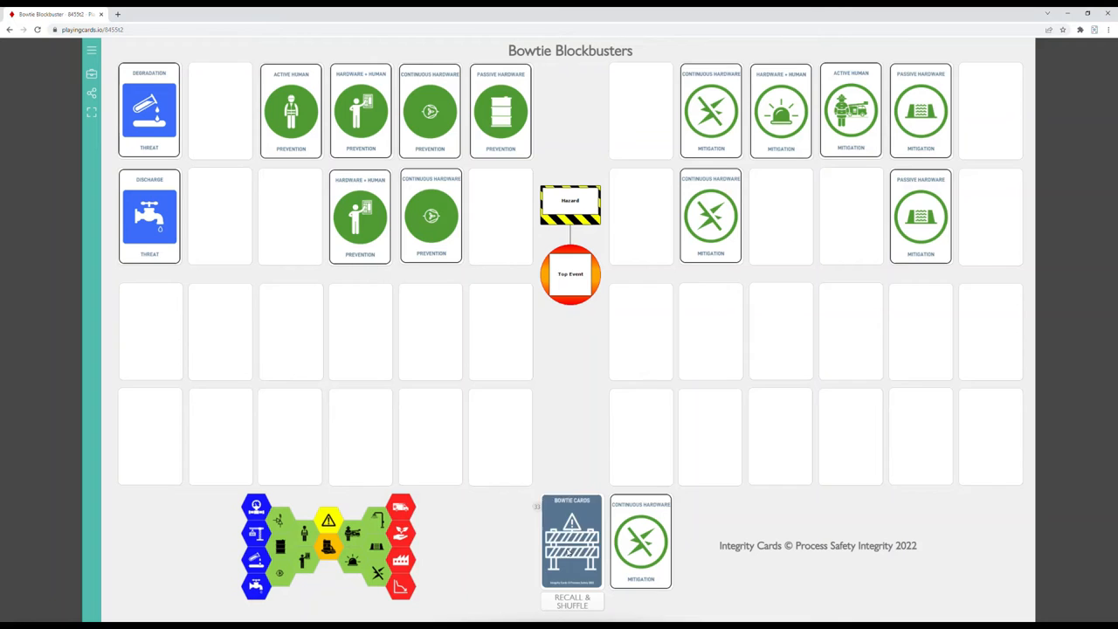
# Draw the next cards from the deck, revealing an active hardware barrier and a safety consequence.
pyautogui.click(571, 542)
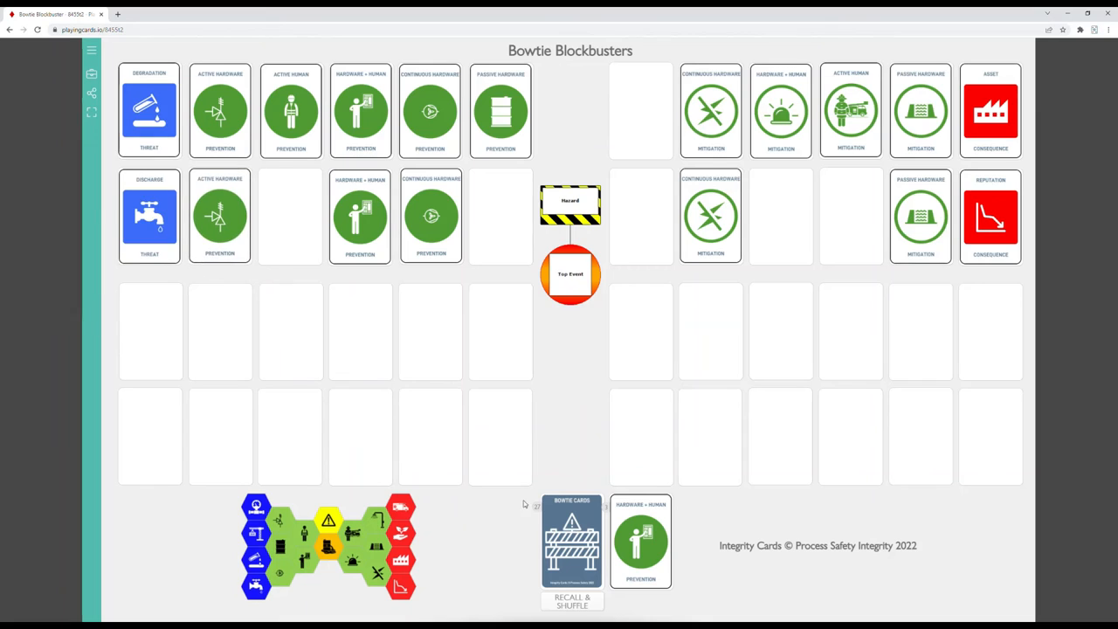
pyautogui.click(571, 539)
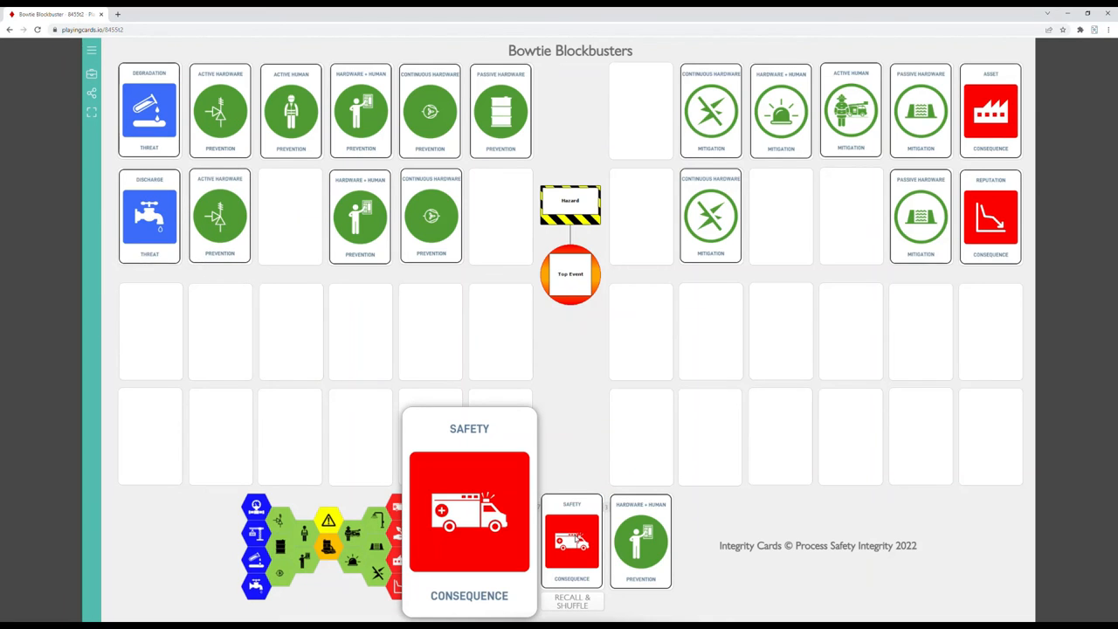